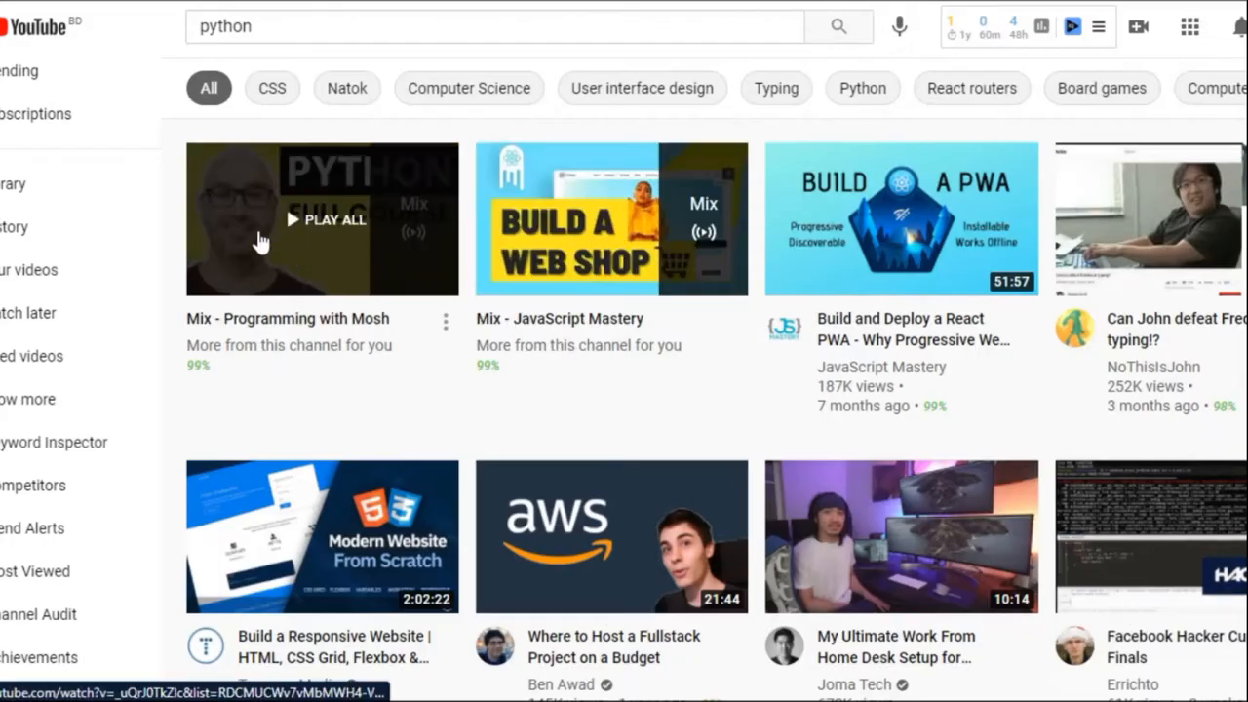
- Leave the YouTube recommendations and bring up Google results for 'vscode' showing code.visualstudio.com
click(322, 219)
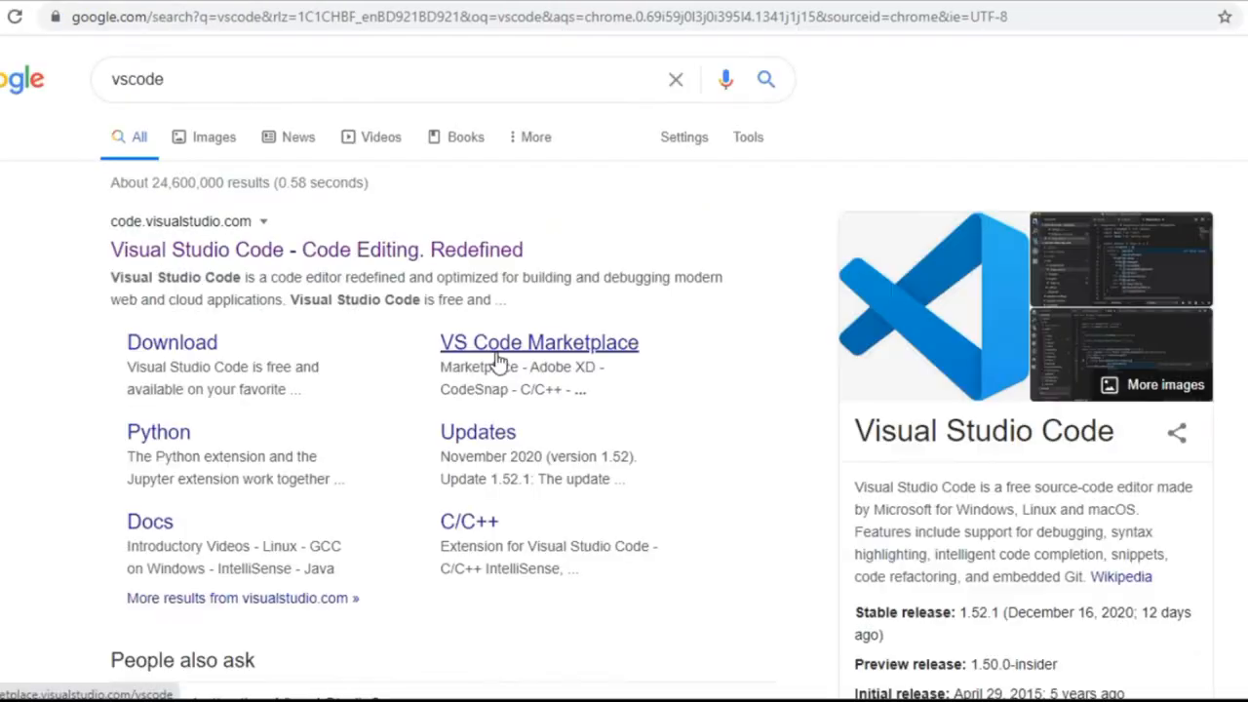
click(316, 249)
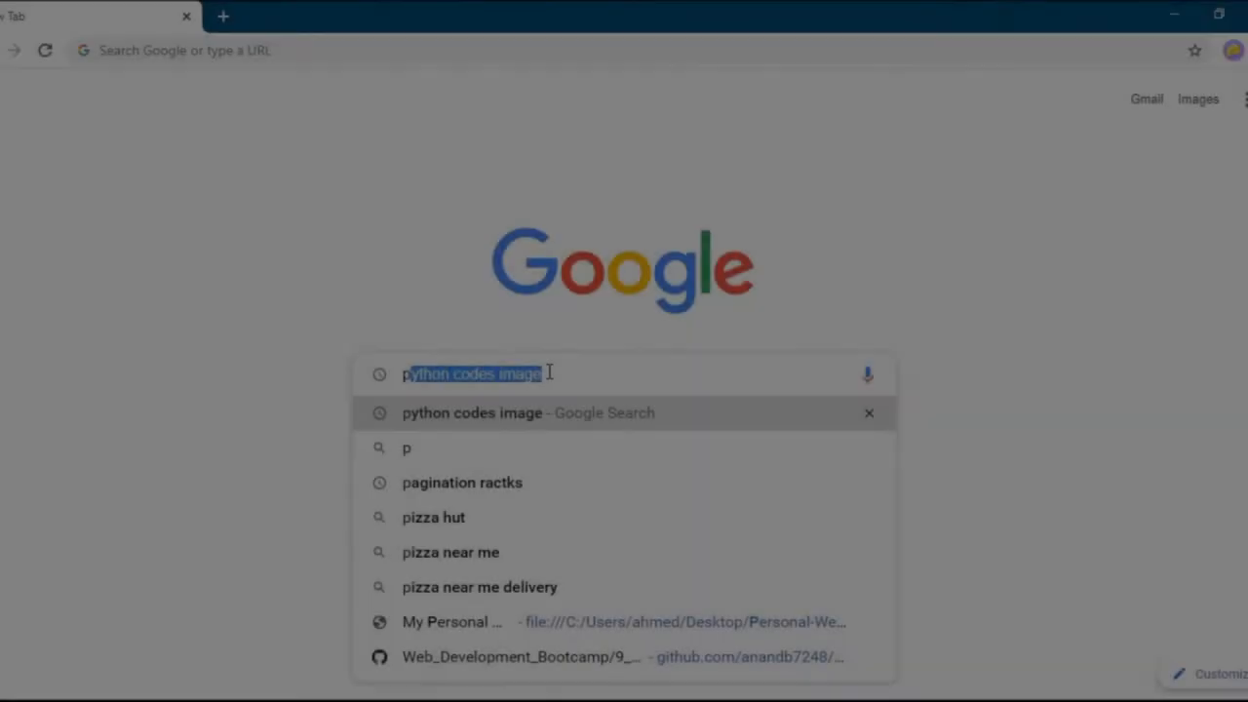
- Download the Python 3.9.1 Windows installer from python.org and run Install Now
text(python.org)
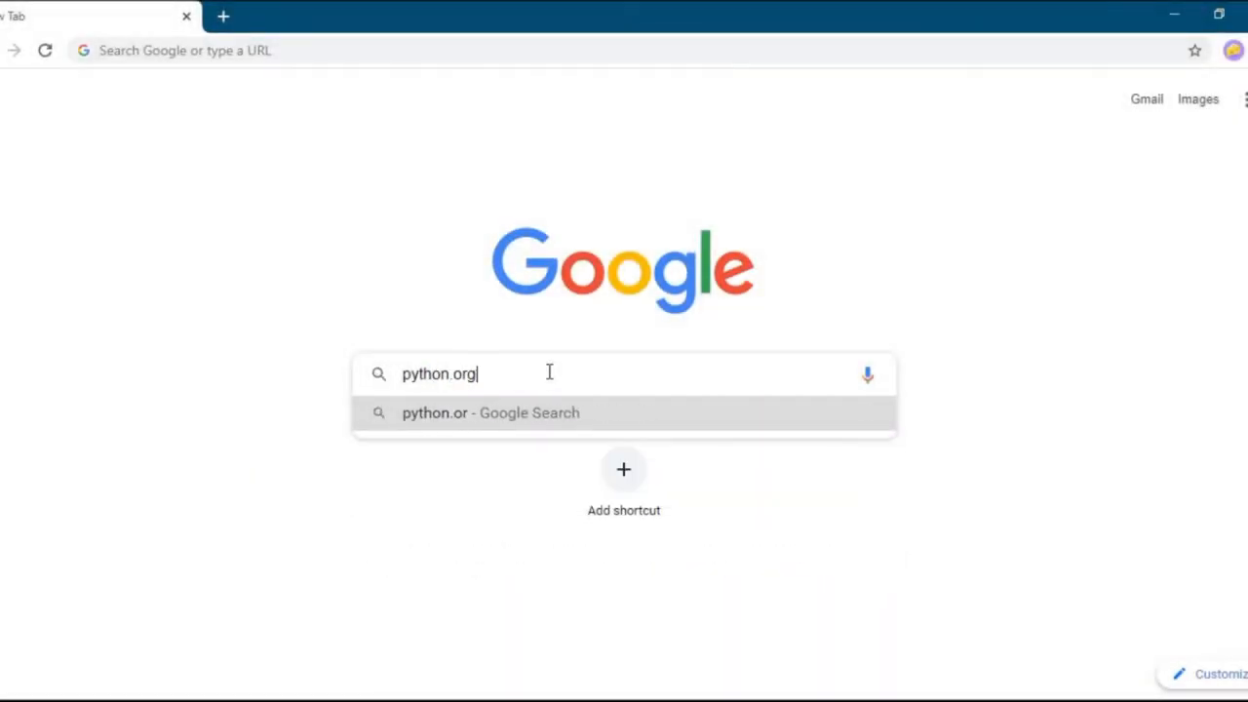
key(Return)
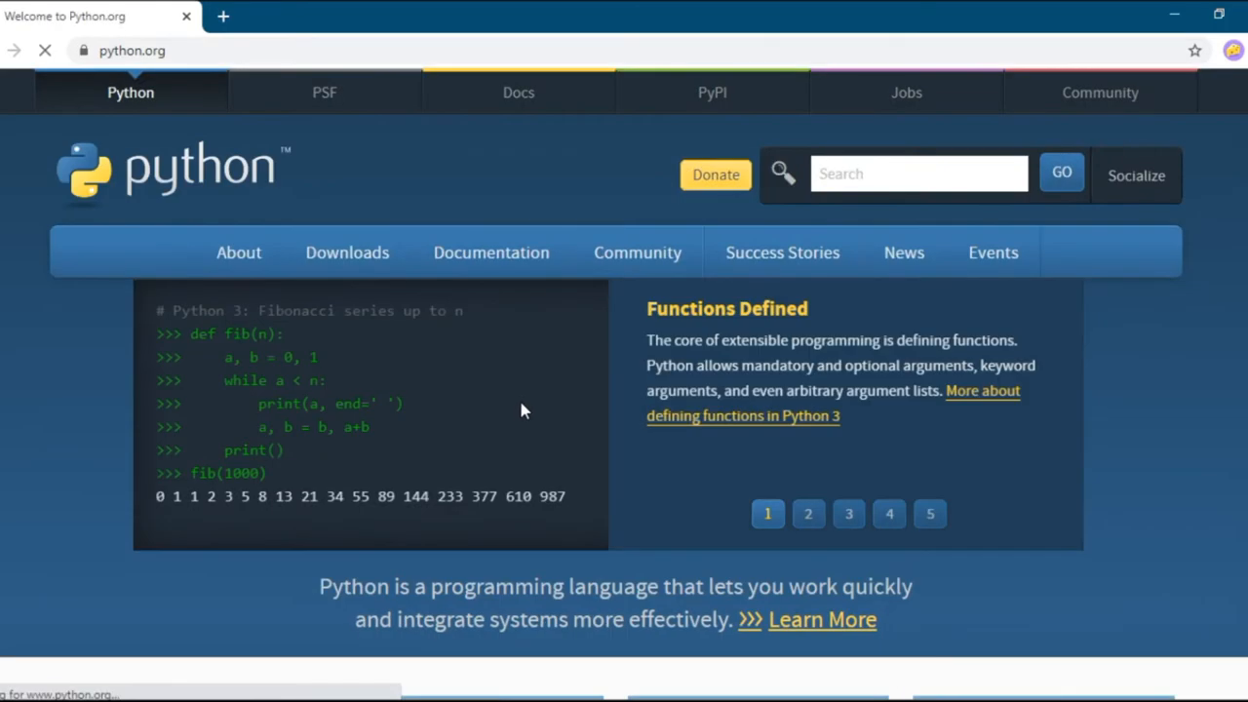
click(347, 251)
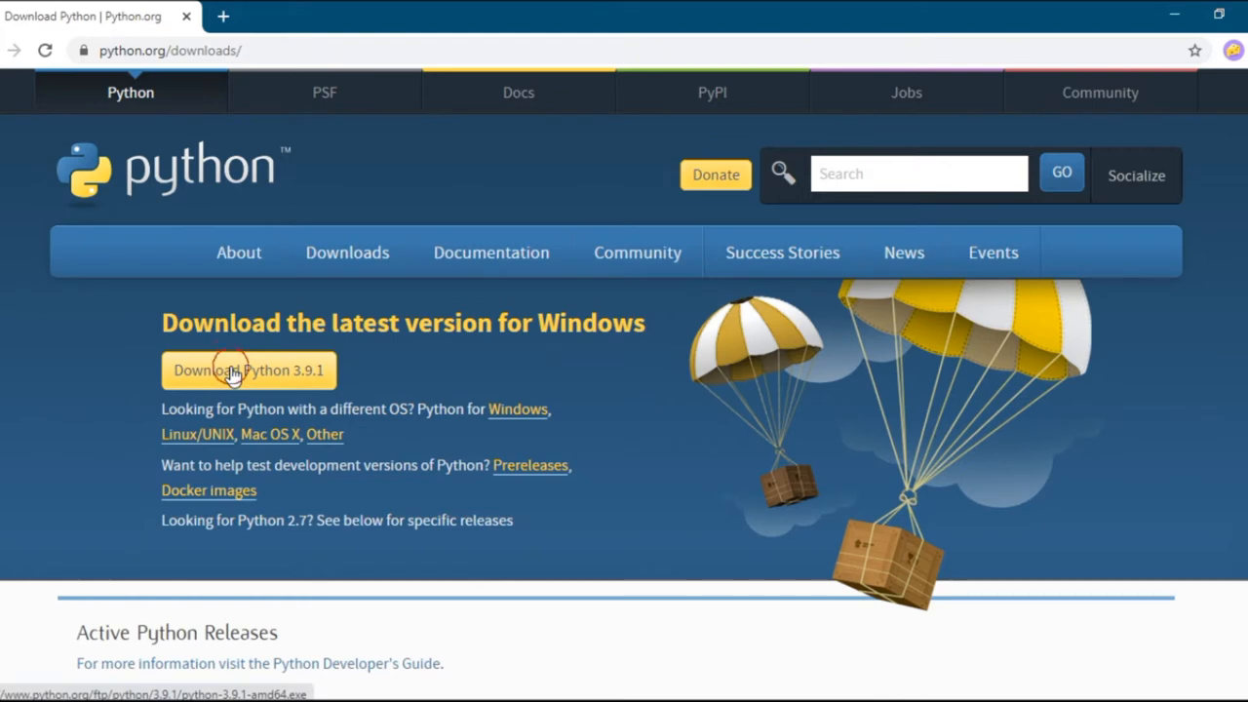
click(247, 370)
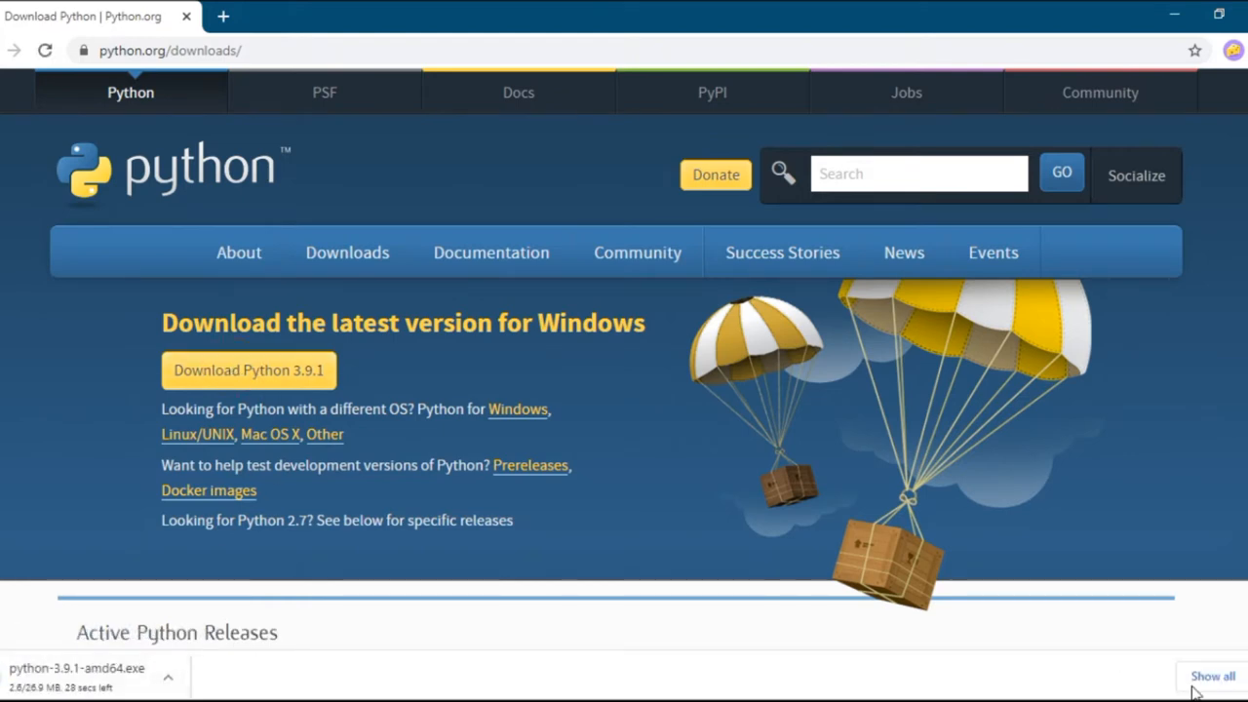
click(78, 668)
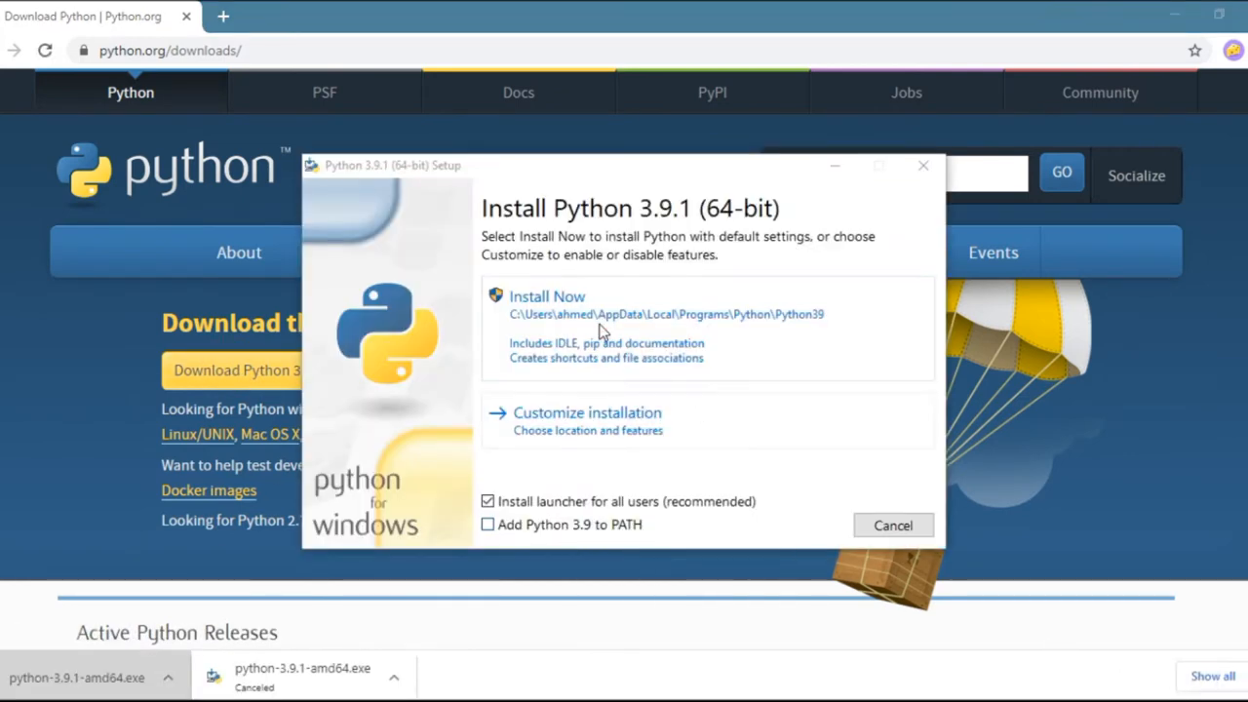
click(547, 296)
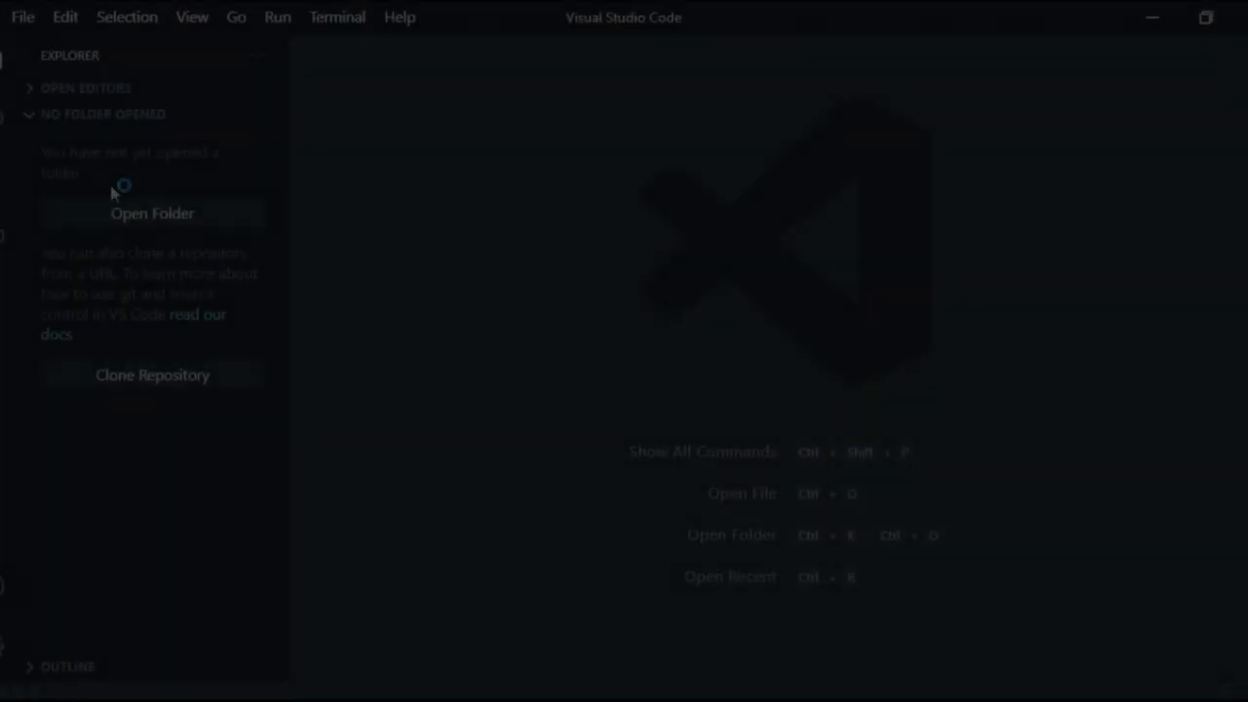
- Create a python-starter folder on the Desktop and open it in VS Code
click(152, 212)
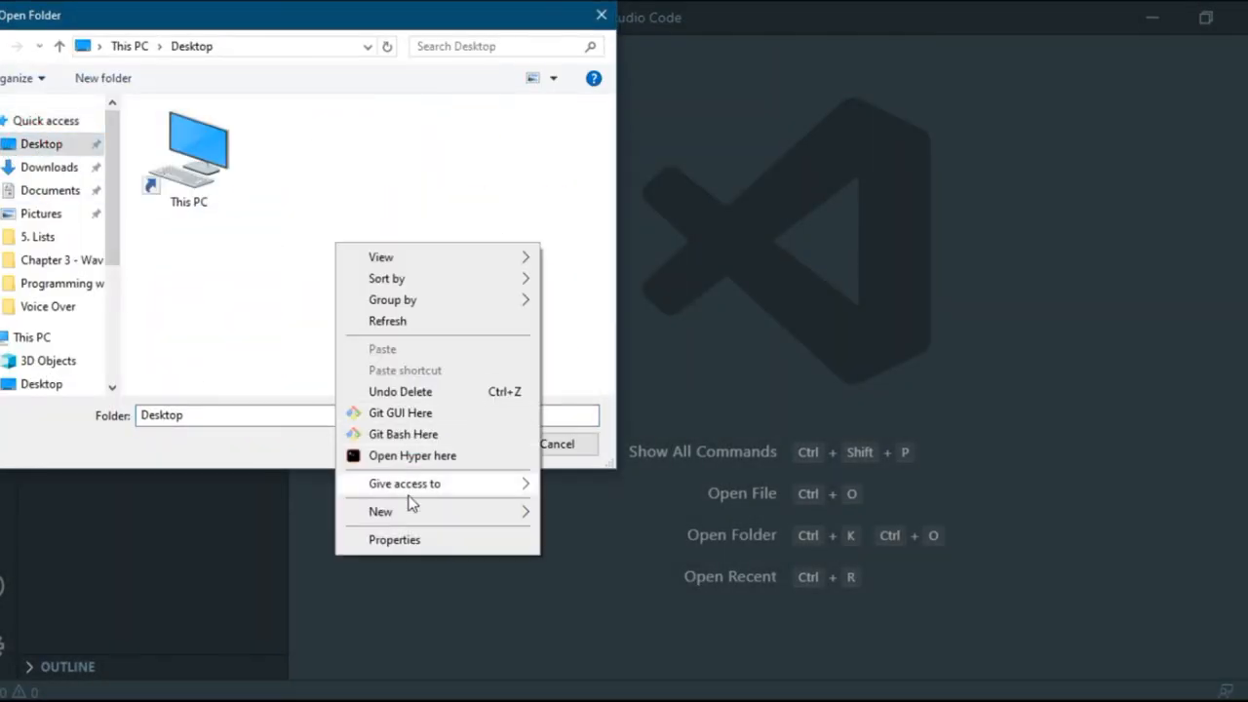
click(380, 511)
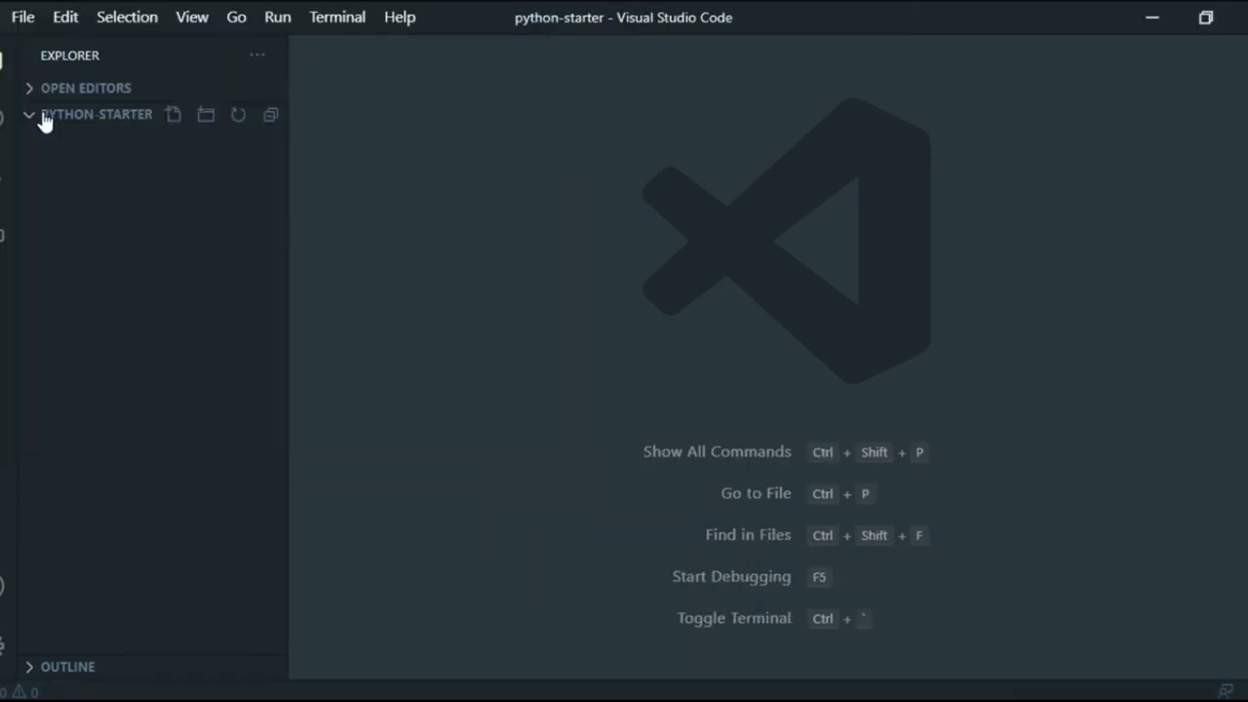
mouse_move(64, 117)
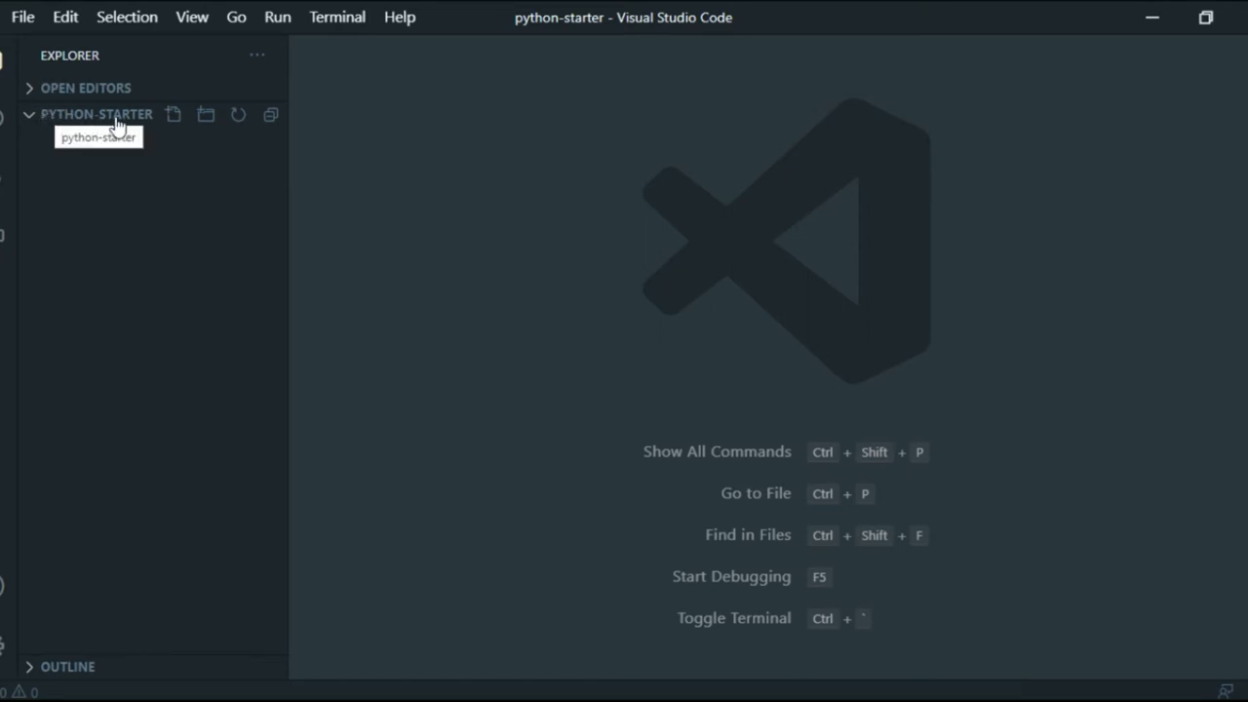
- Install Microsoft's Python extension from a 'python' search, then go back to the Explorer
click(27, 244)
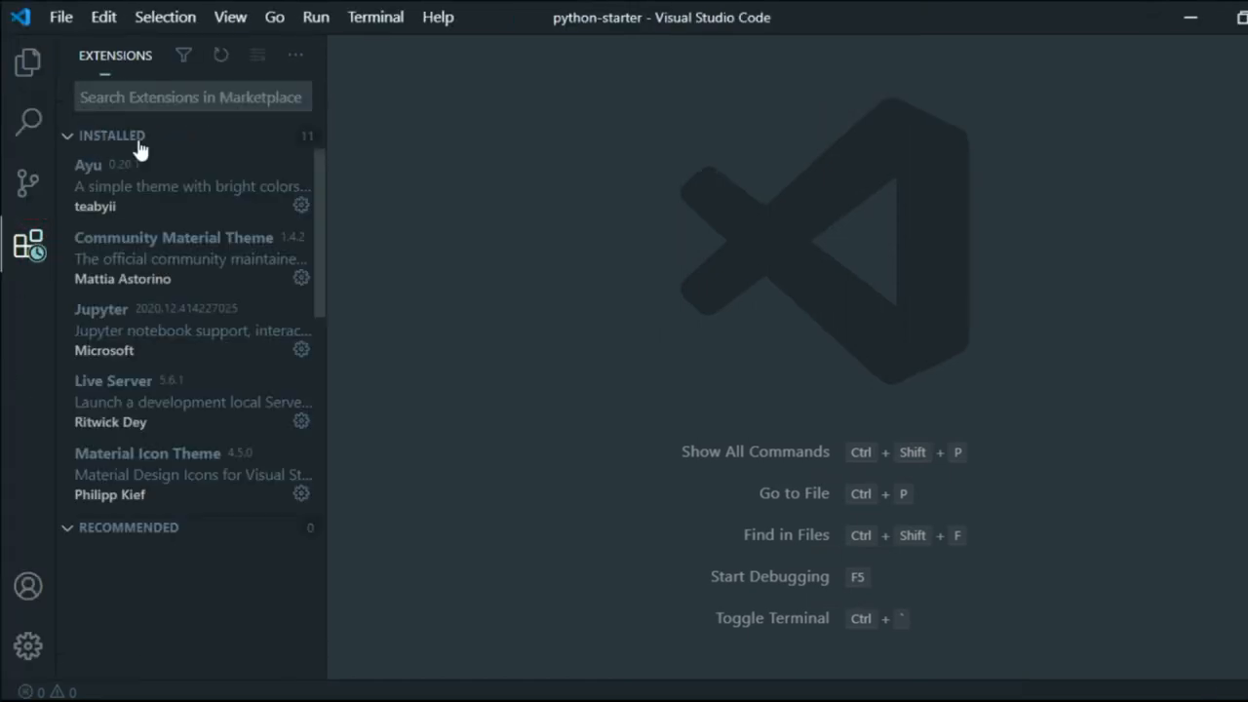
text(python)
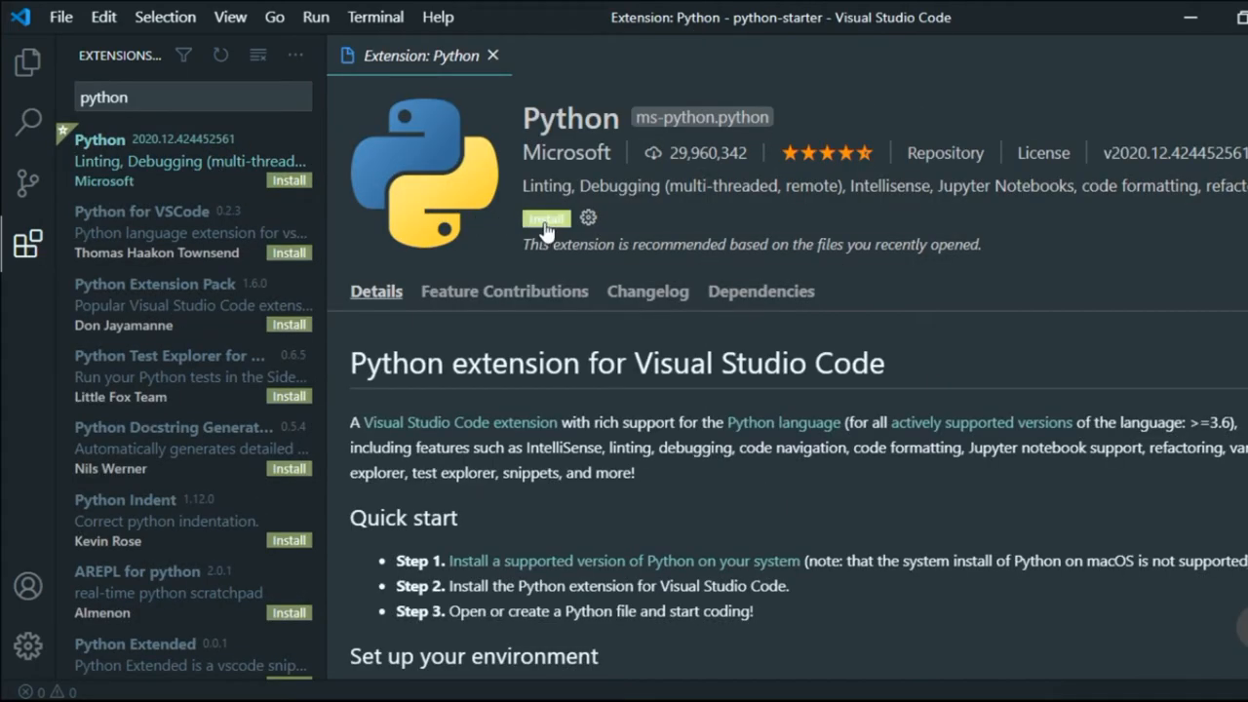
click(546, 218)
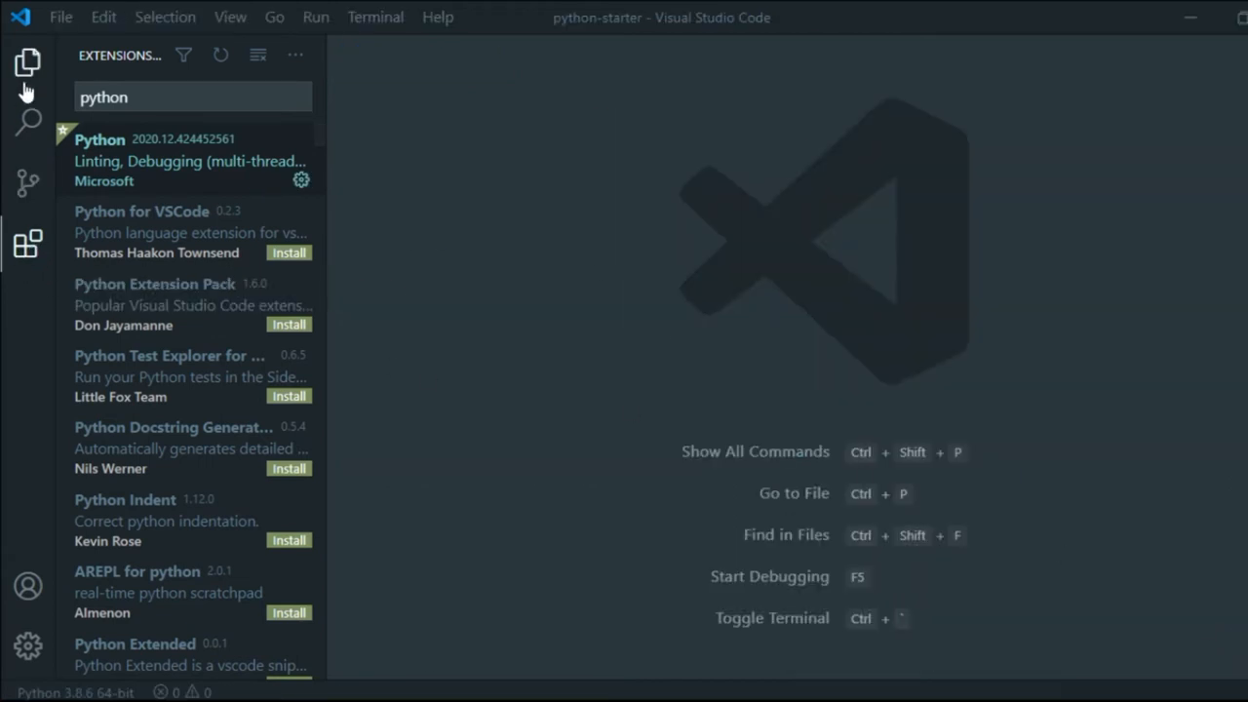
click(27, 62)
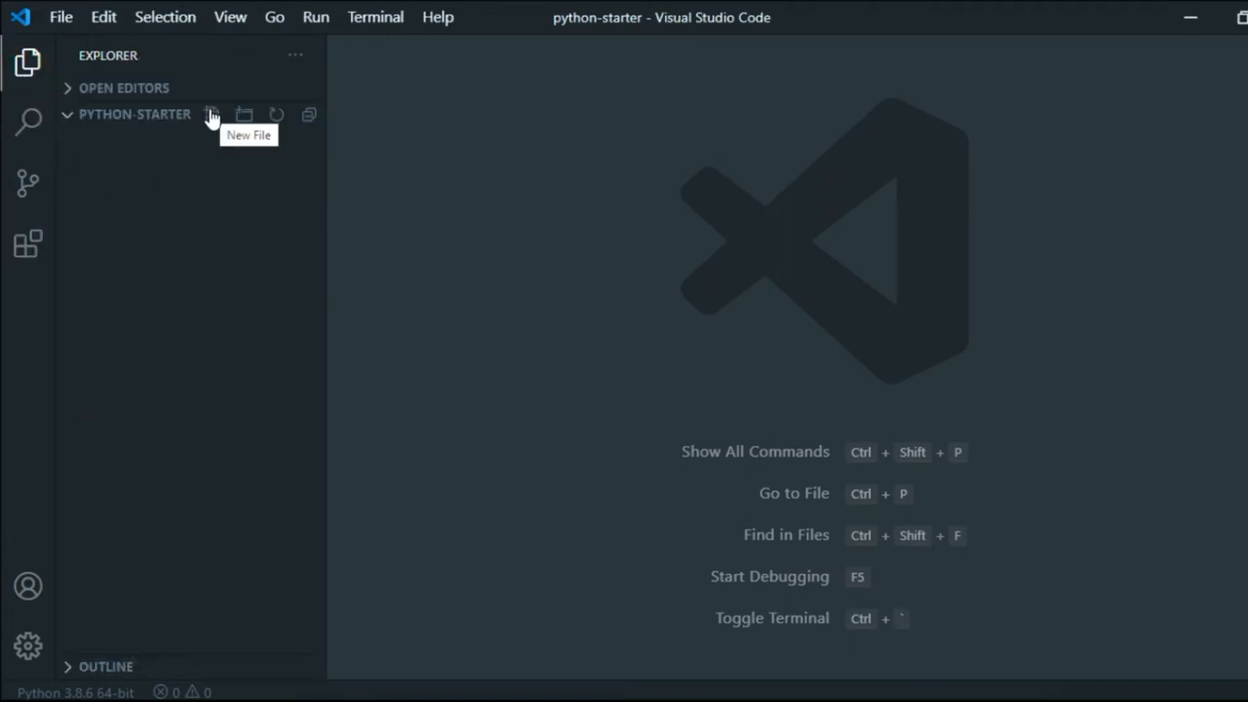
- Add app.py to python-starter with print("Hello World") and save it
click(212, 114)
text(print("H)
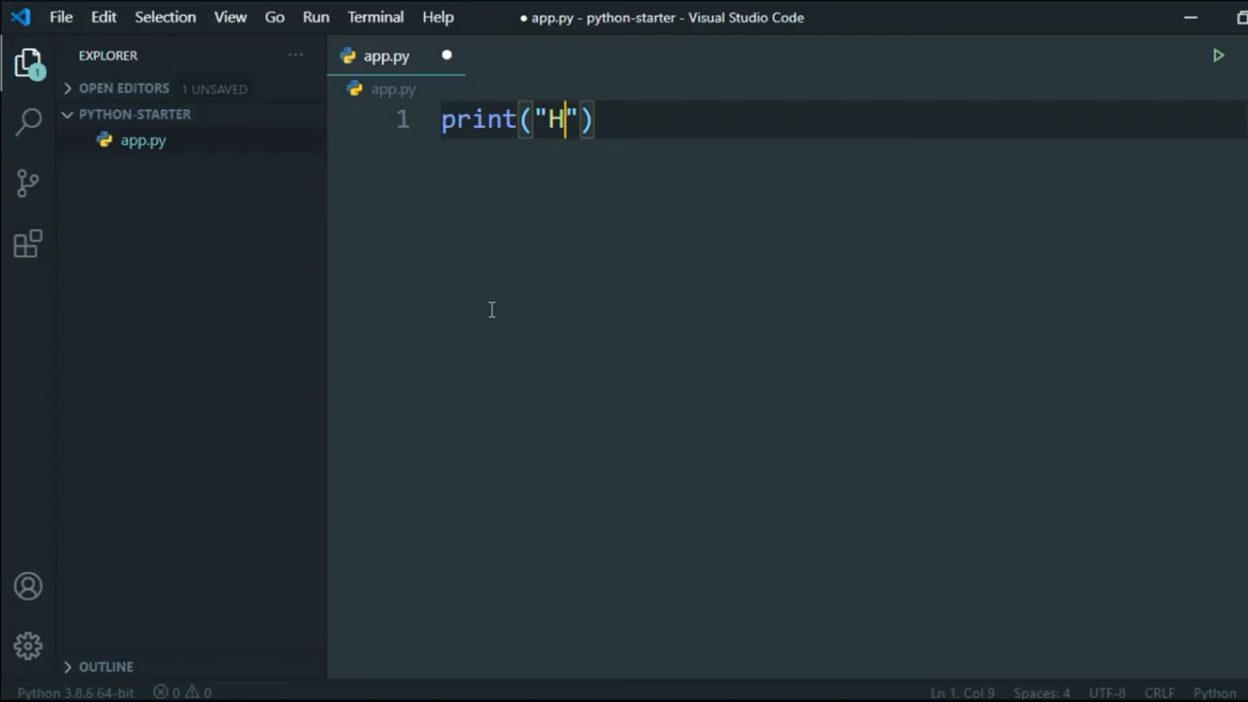
text(ello World)
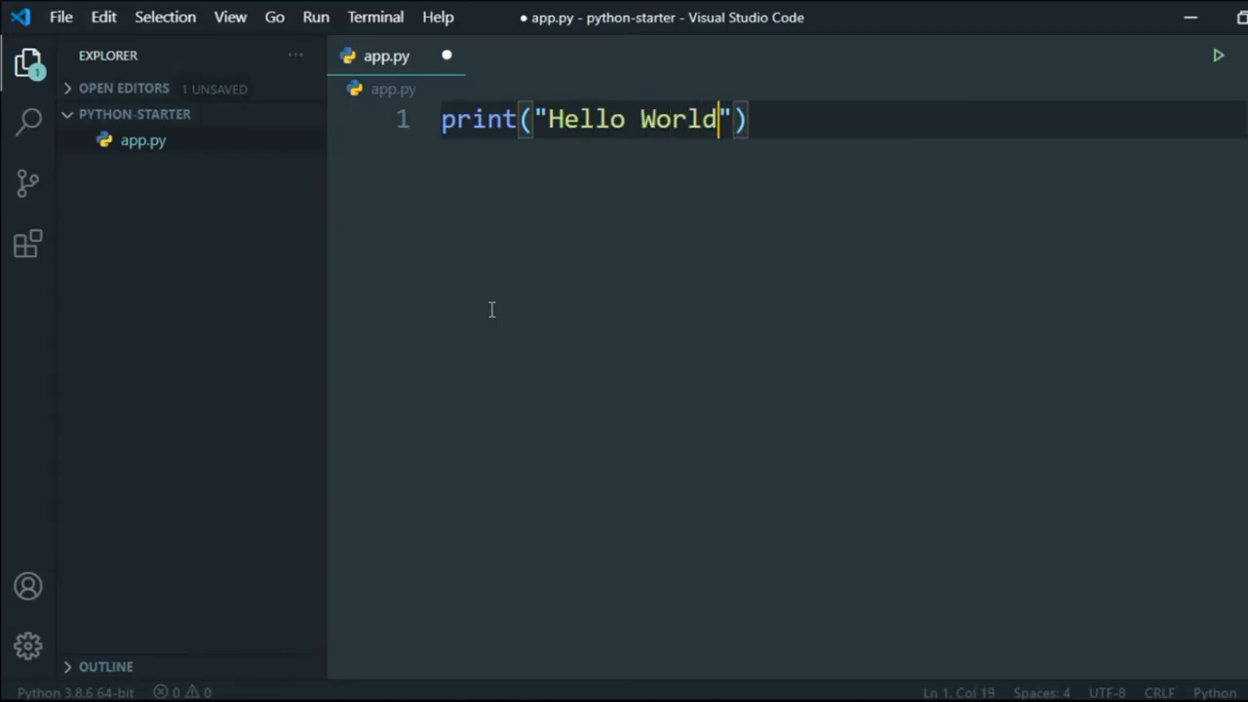
key(ctrl+s)
text(pyth)
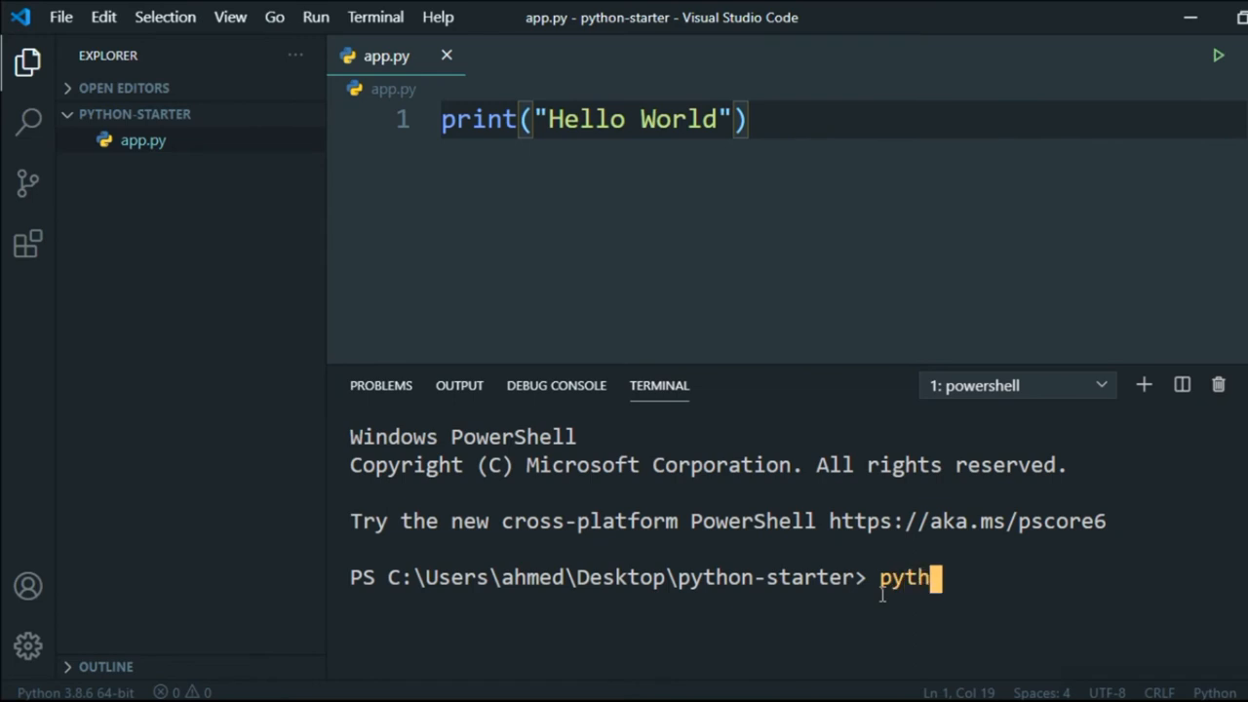
- Run 'python app.py' in the integrated terminal to print Hello World
text(on app.py)
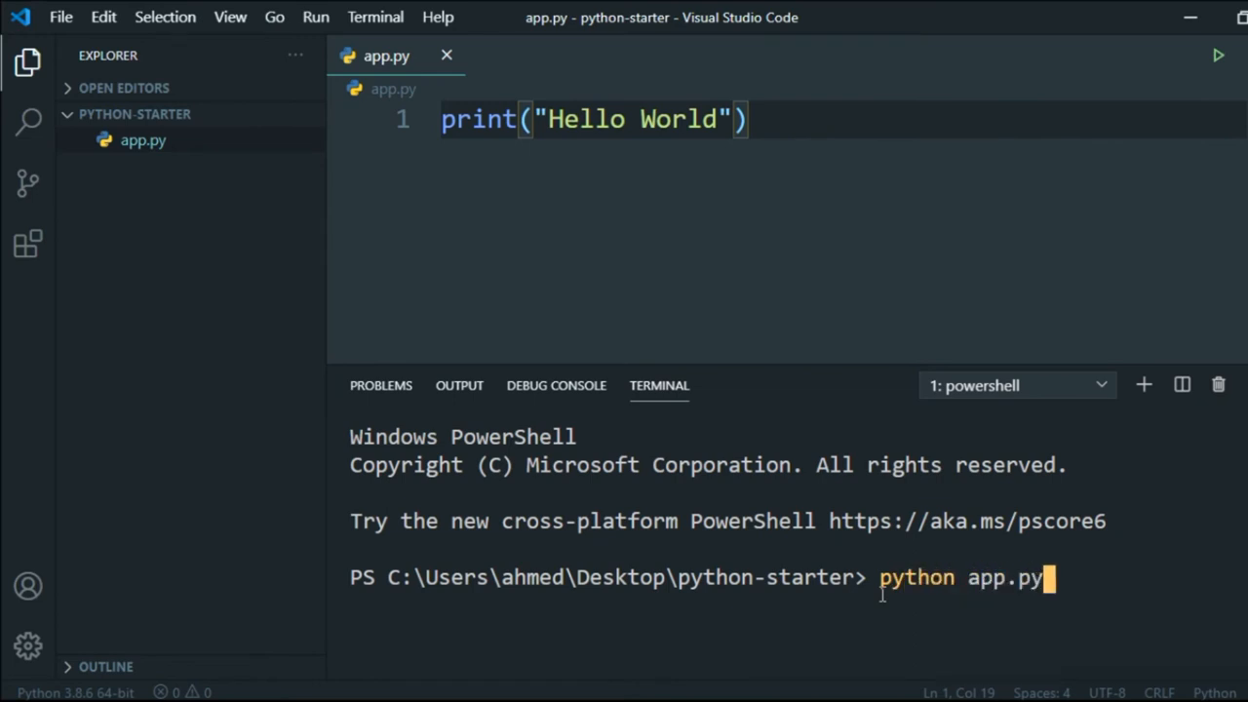
key(Return)
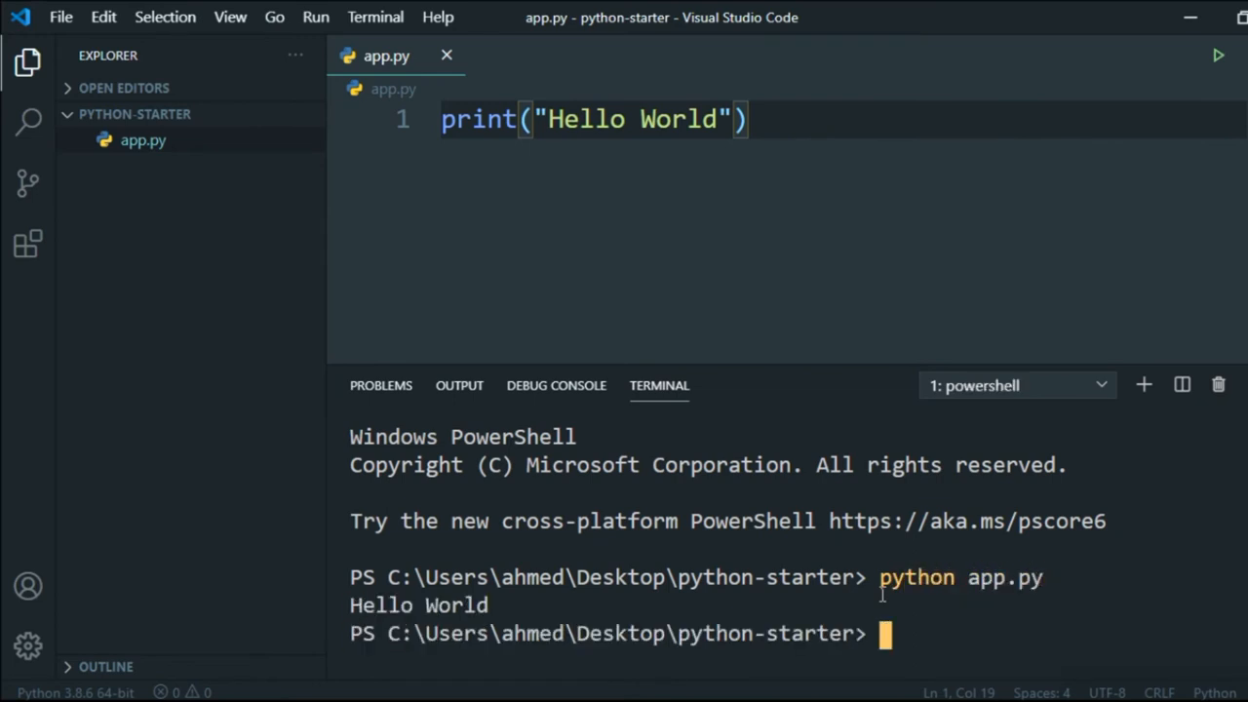